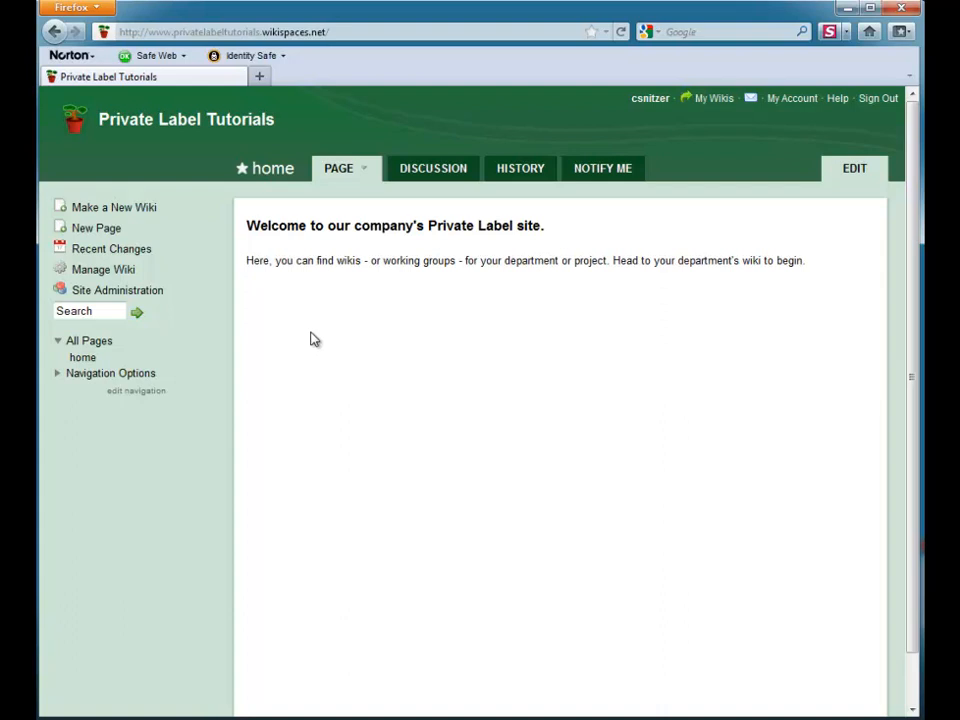
# Start a new wiki from the Private Label Tutorials sidebar's 'Make a New Wiki'
pyautogui.click(113, 207)
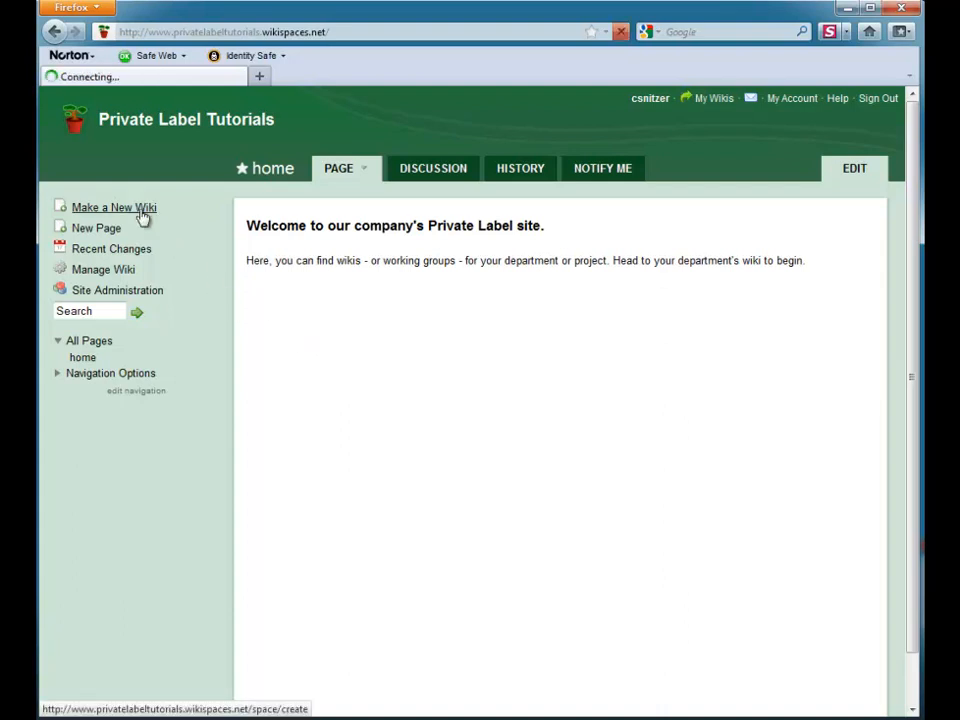
# Name the new wiki 'directors', set its permissions to Private, and create it
pyautogui.click(113, 207)
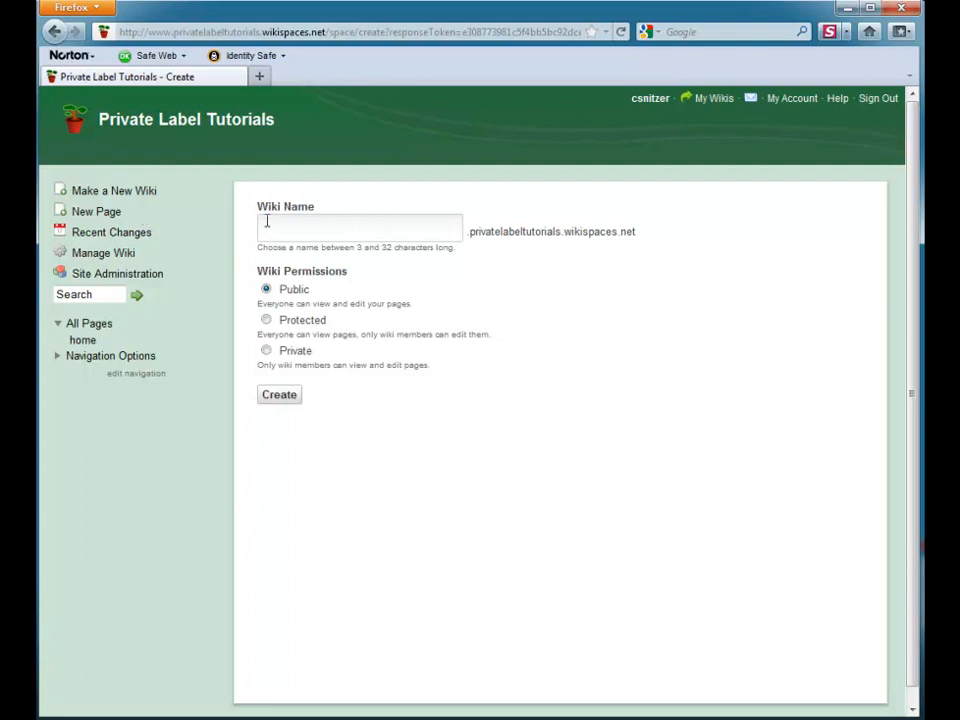
pyautogui.moveTo(252, 238)
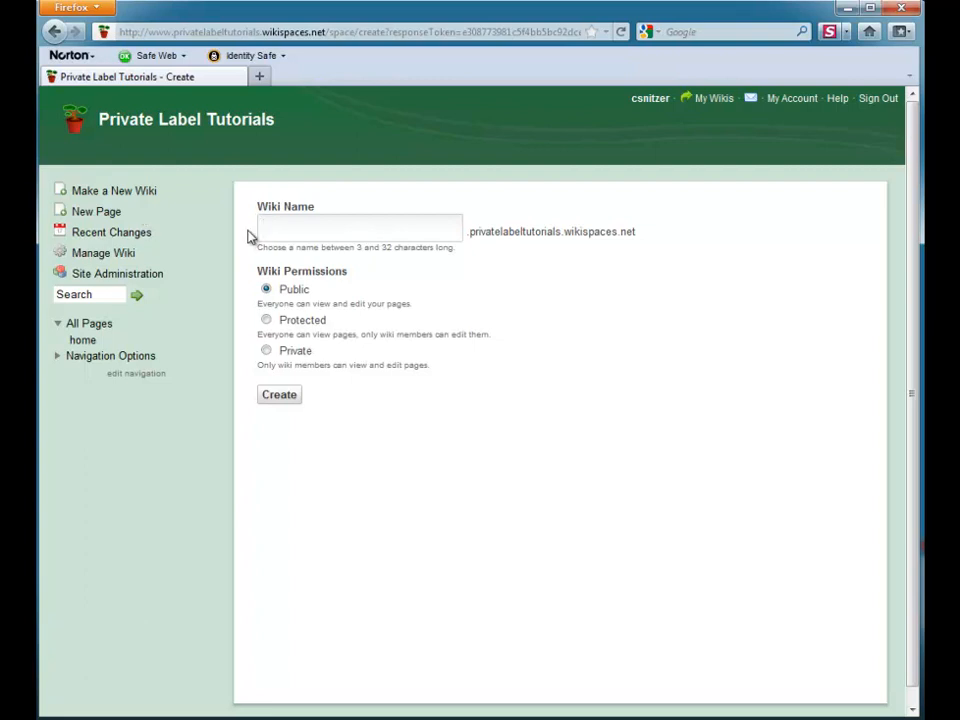
pyautogui.write('directo')
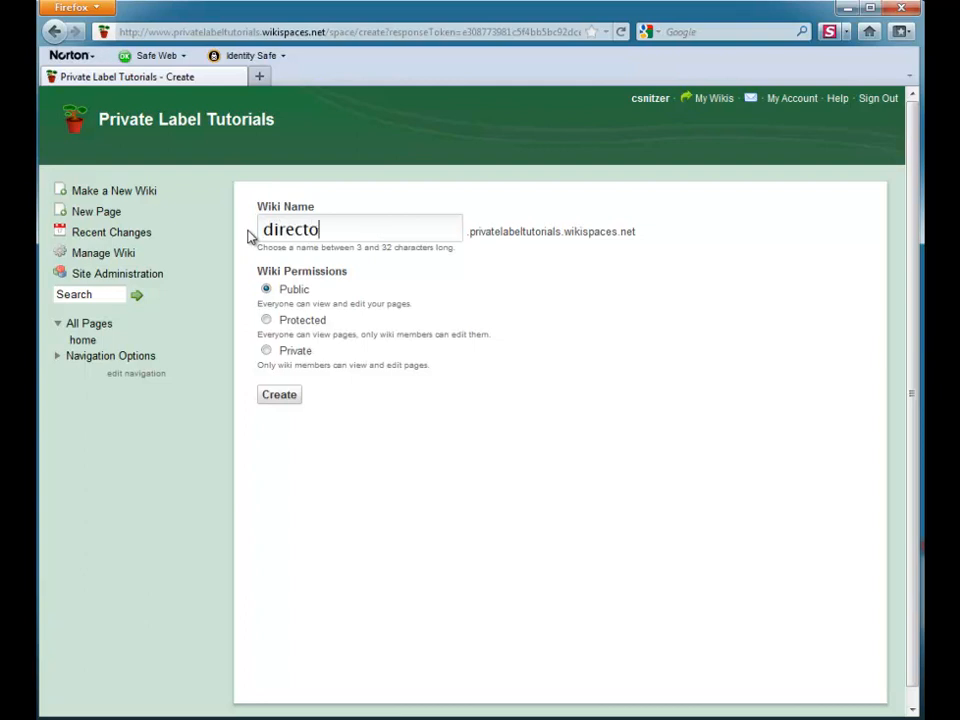
pyautogui.write('rs')
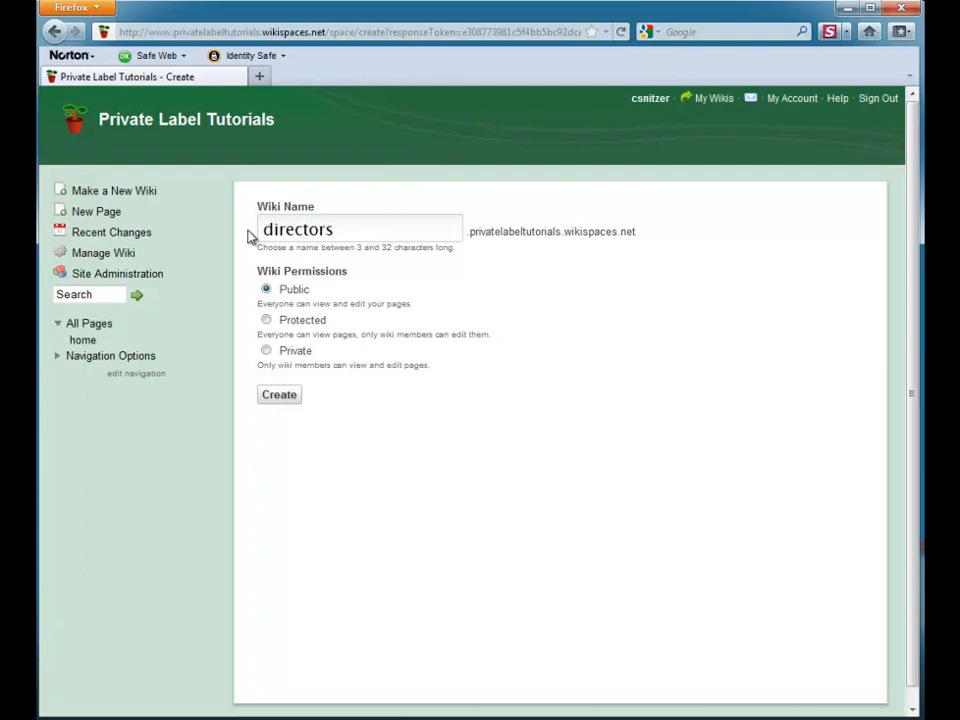
pyautogui.click(266, 350)
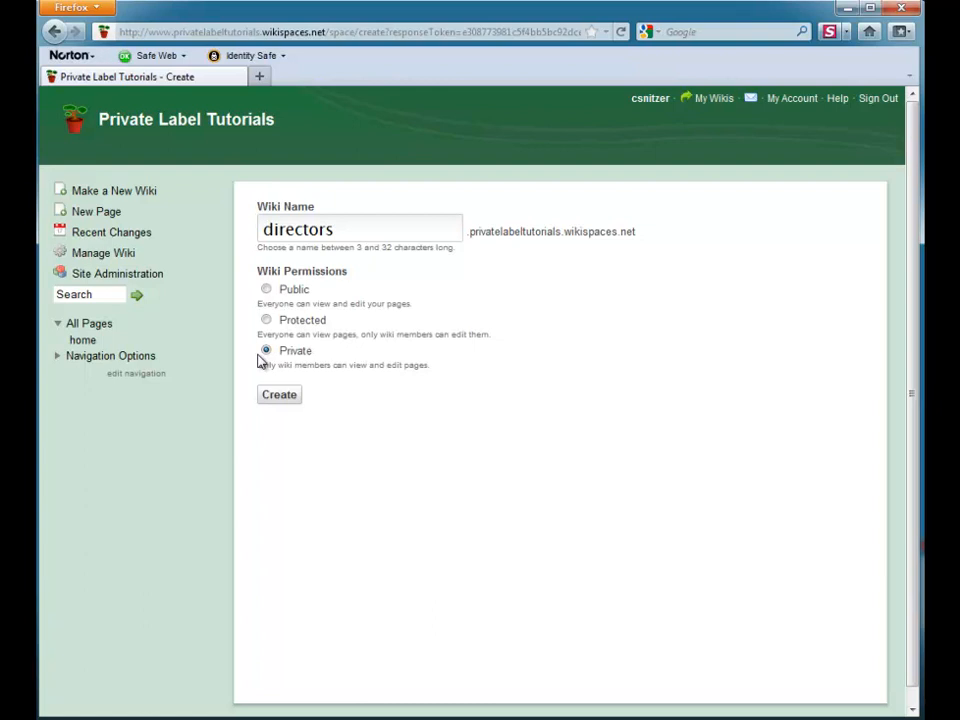
pyautogui.click(279, 394)
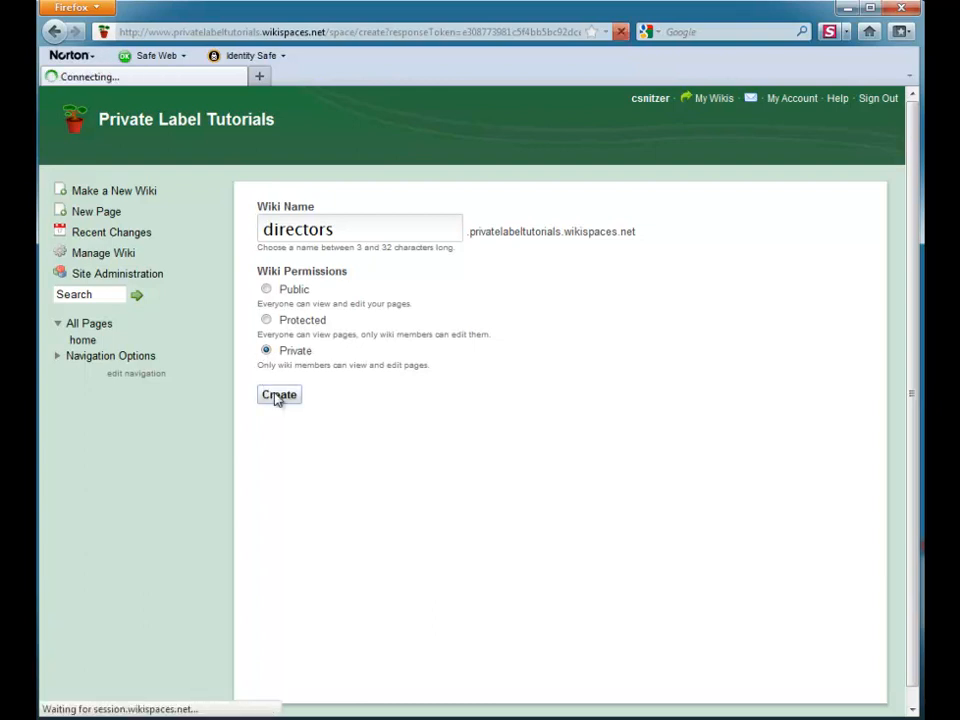
# Load the new directors wiki's default welcome home page
pyautogui.click(278, 394)
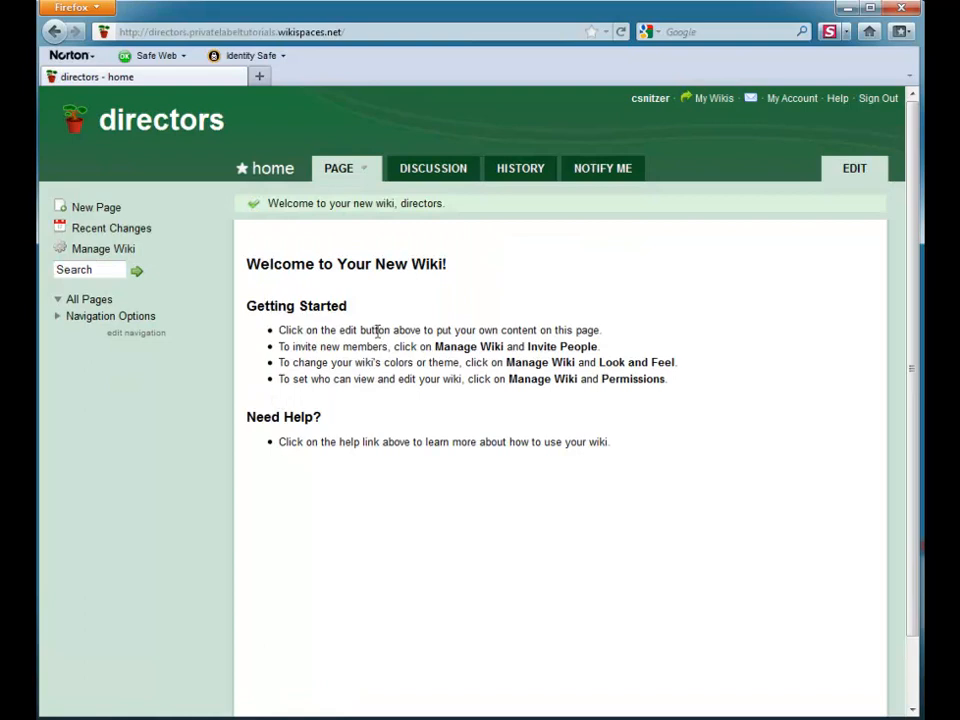
pyautogui.moveTo(360, 53)
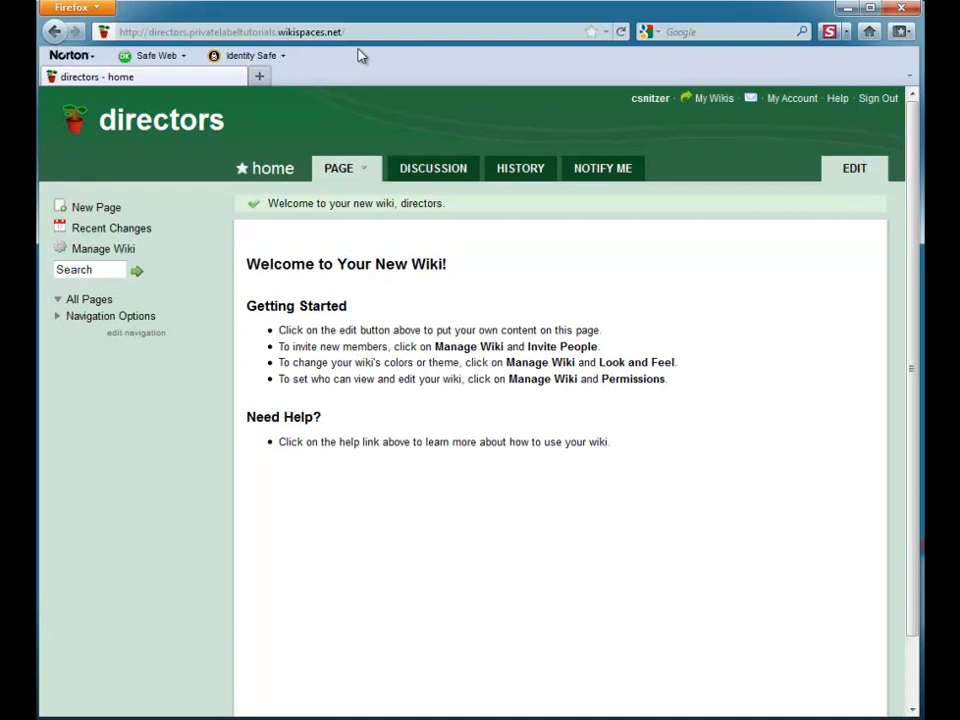
pyautogui.moveTo(854, 168)
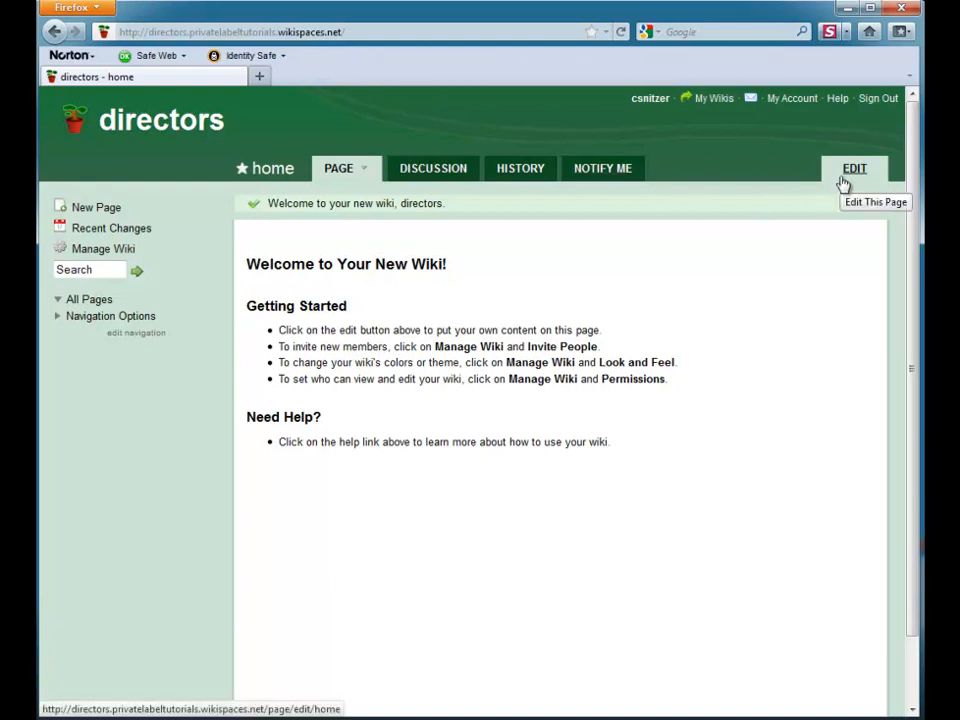
pyautogui.moveTo(535, 221)
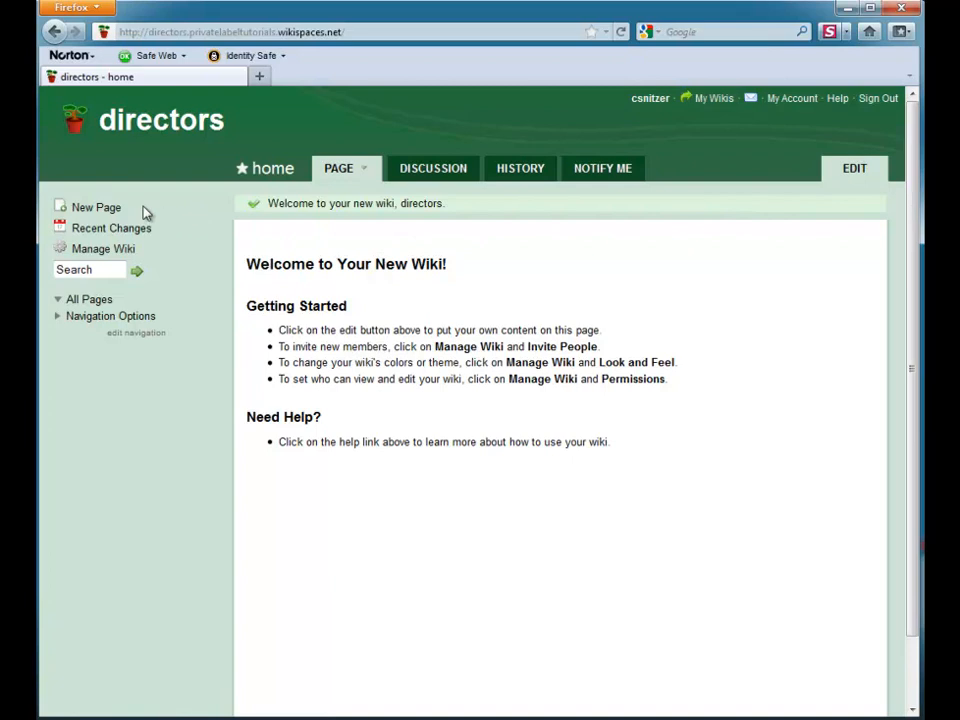
pyautogui.moveTo(127, 213)
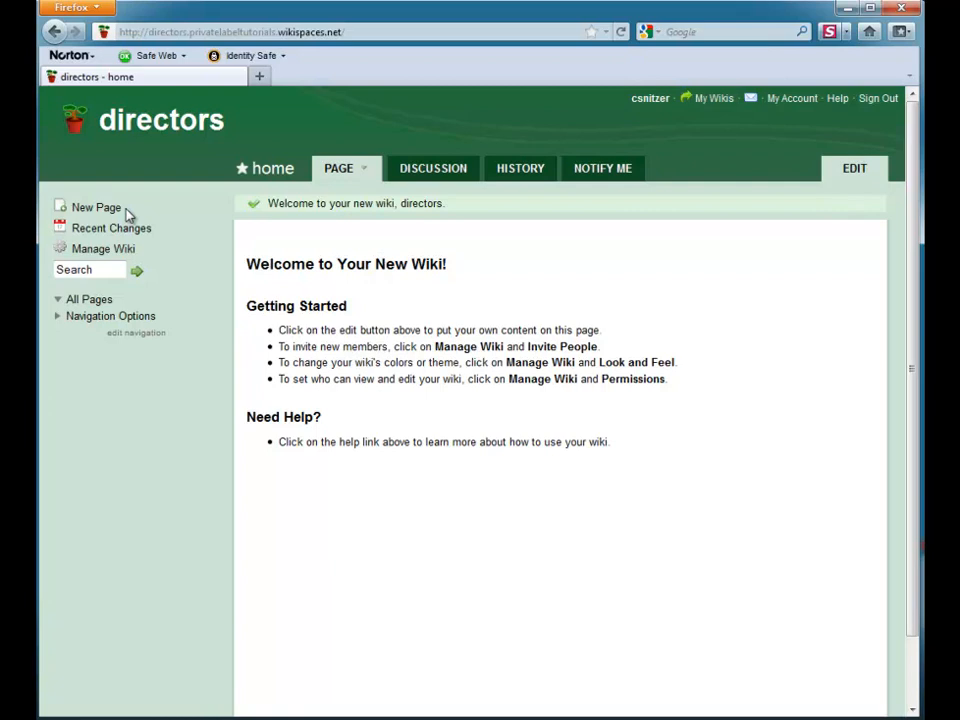
pyautogui.moveTo(513, 321)
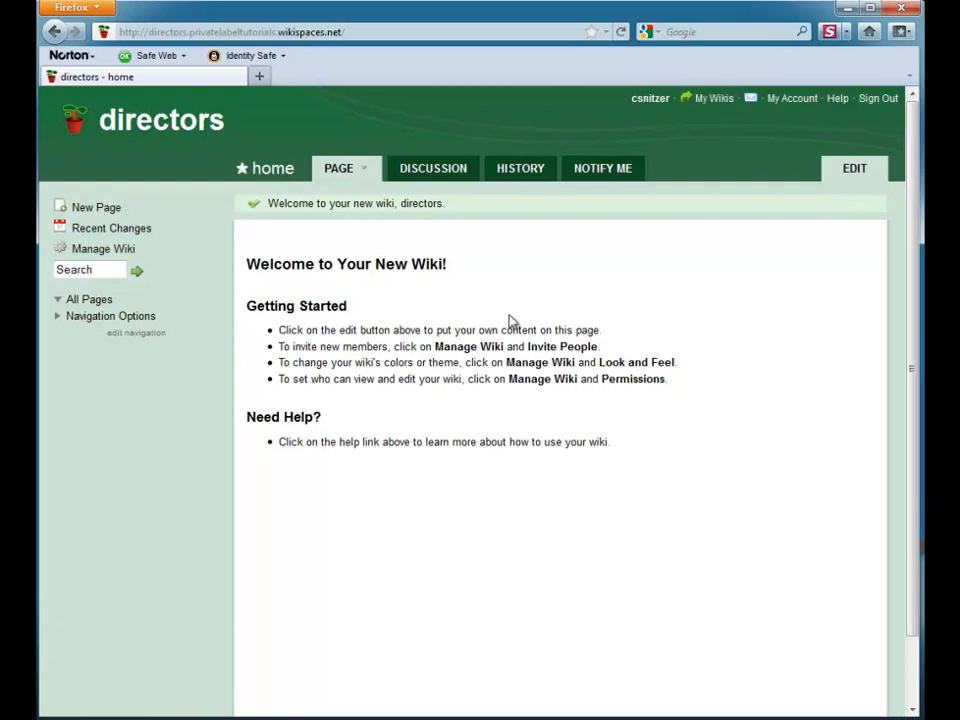
# Return to the Private Label Tutorials site via the My Wikis list
pyautogui.click(712, 98)
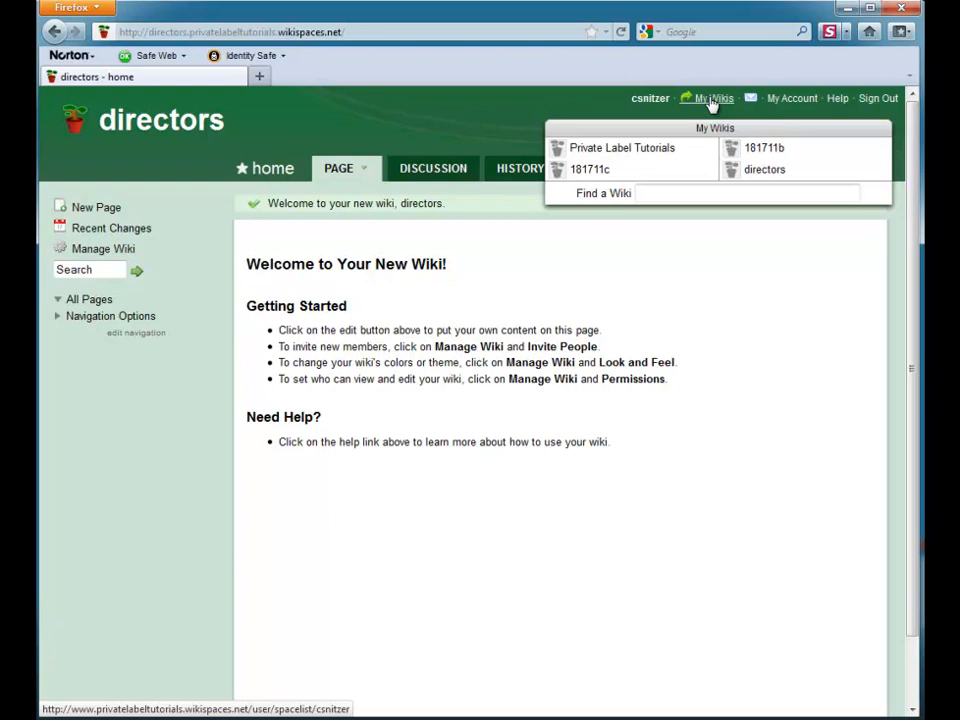
pyautogui.moveTo(622, 147)
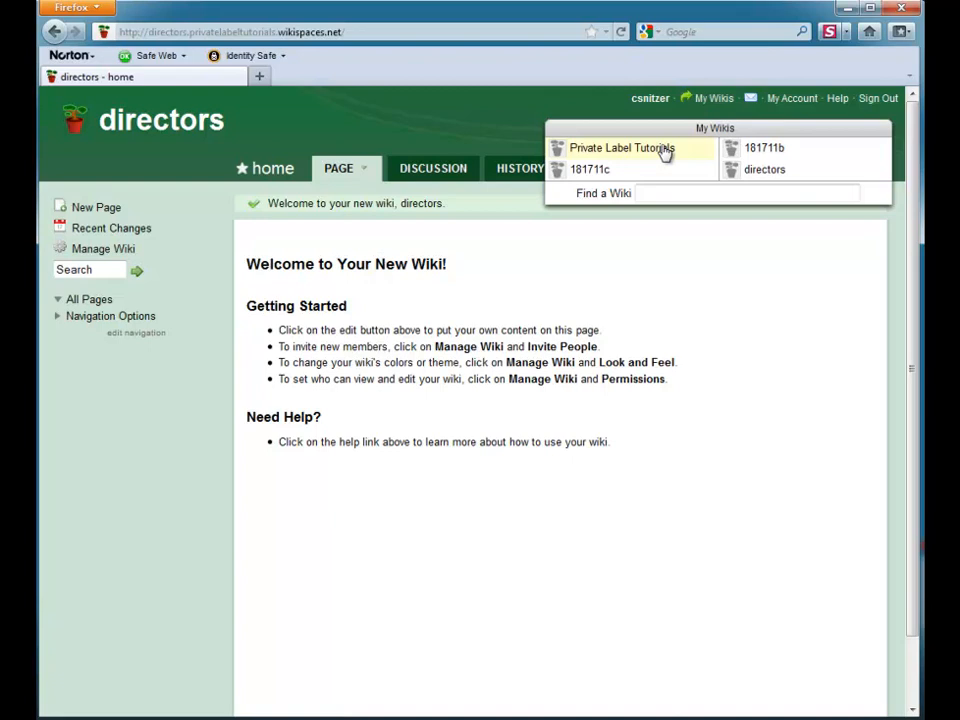
pyautogui.click(622, 147)
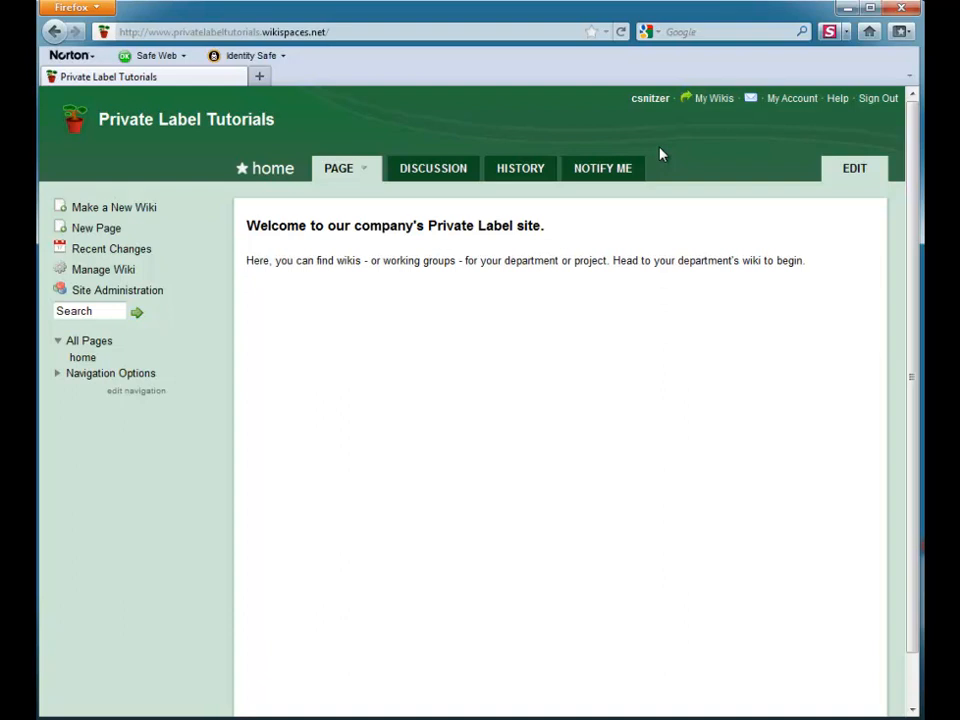
pyautogui.moveTo(423, 336)
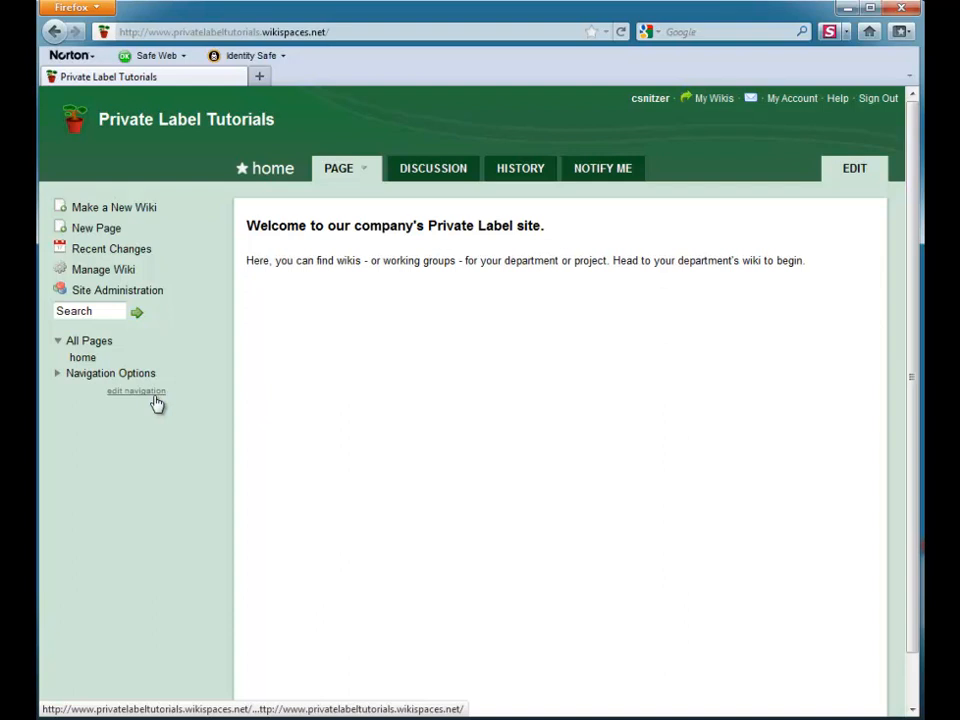
# Edit the site navigation, remove its Include navigation widget, and begin typing 'directors'
pyautogui.click(136, 391)
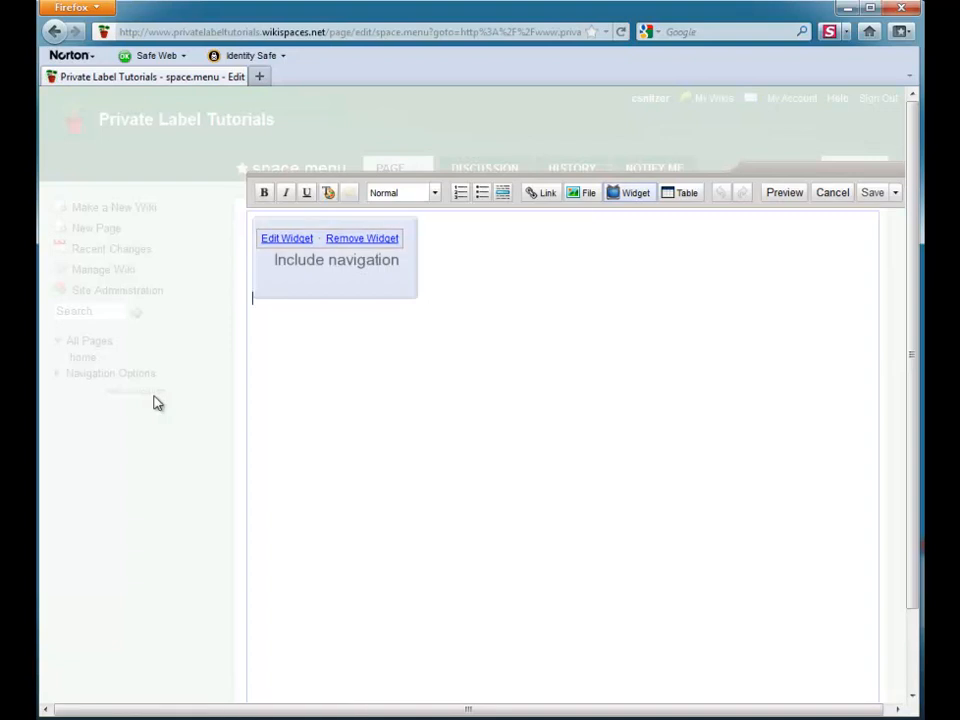
pyautogui.moveTo(388, 250)
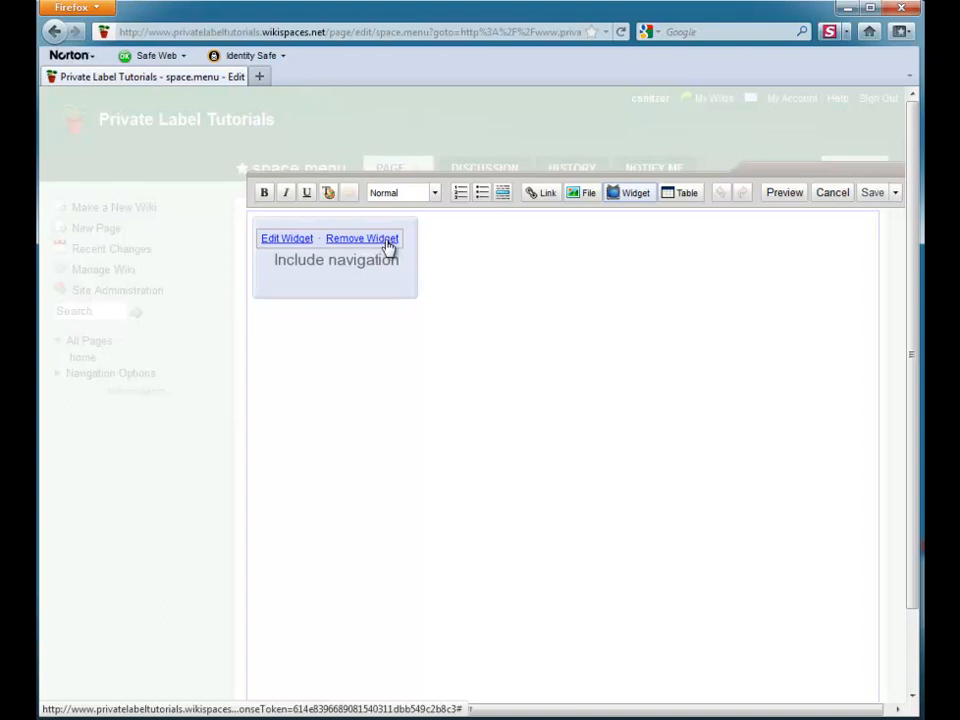
pyautogui.click(362, 238)
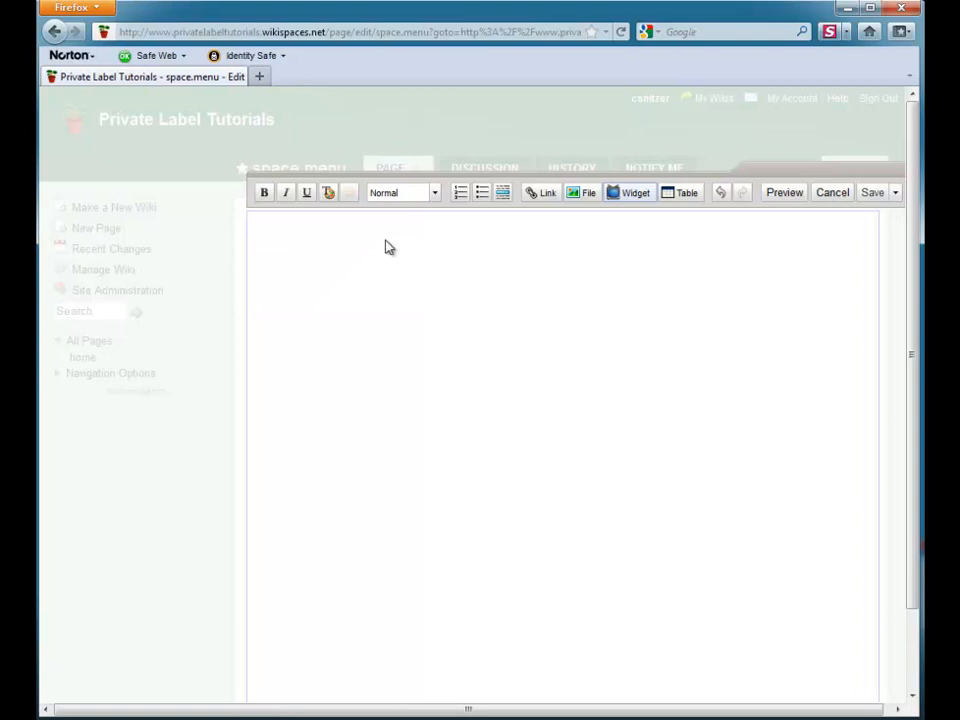
pyautogui.write('directors')
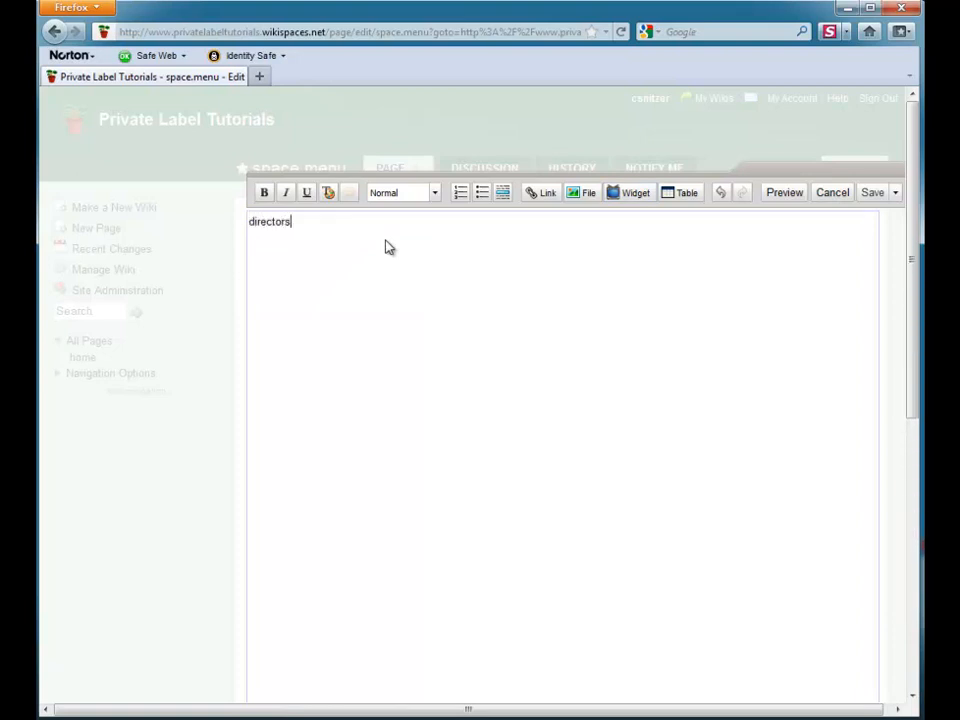
# Finish the text "directors' wiki", select the whole line, and start linking it
pyautogui.write("' wik")
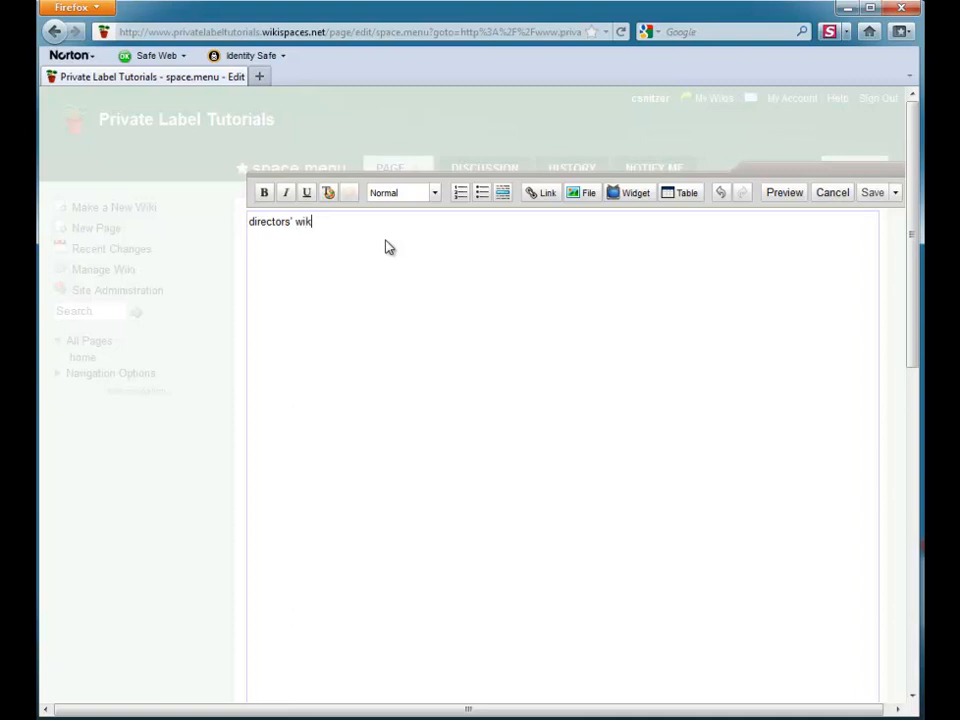
pyautogui.doubleClick(302, 221)
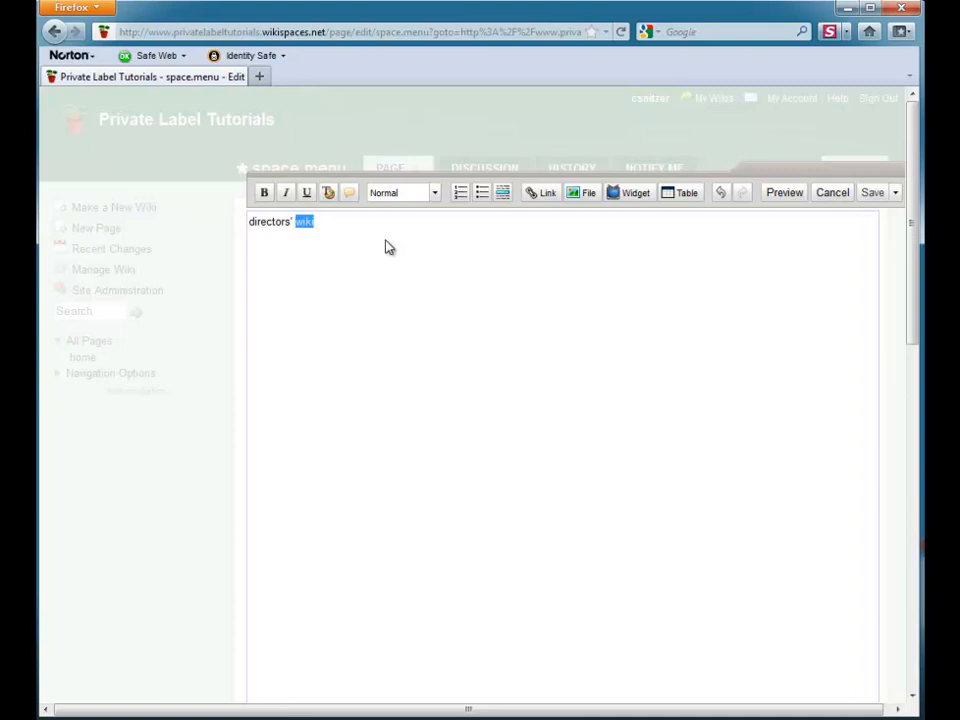
pyautogui.tripleClick(280, 221)
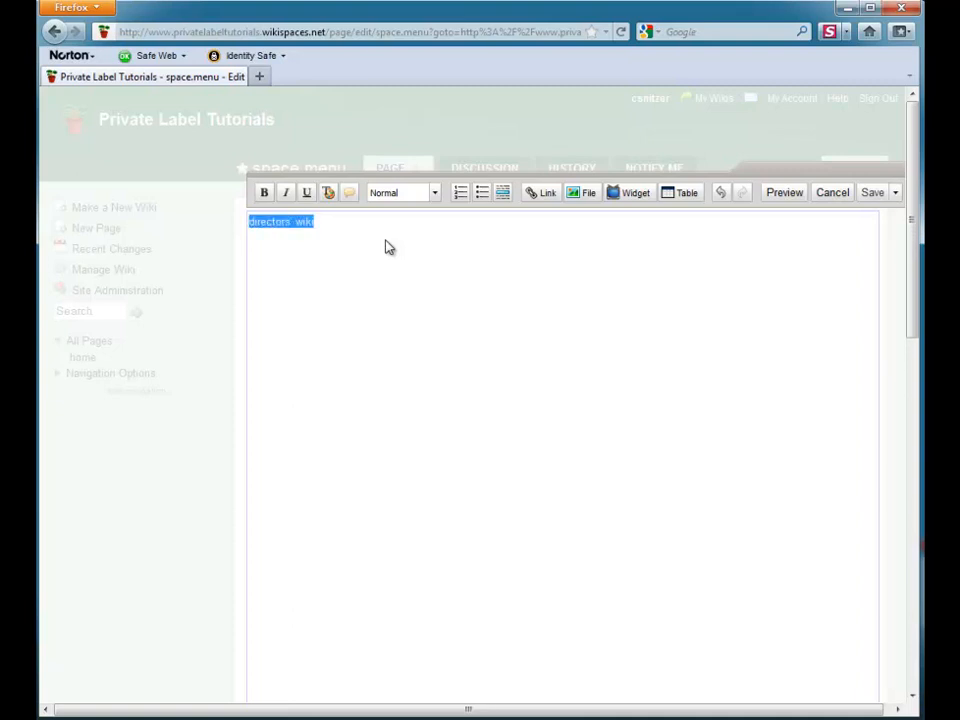
pyautogui.click(547, 192)
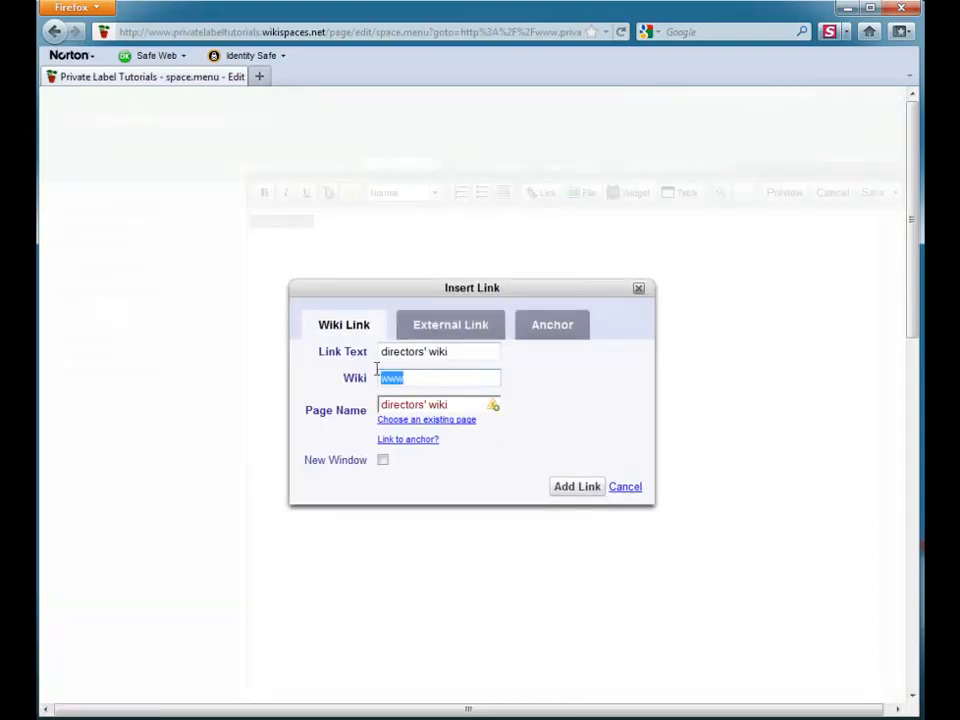
# Link the text to wiki 'directors', page 'home', and add the link
pyautogui.write('direc')
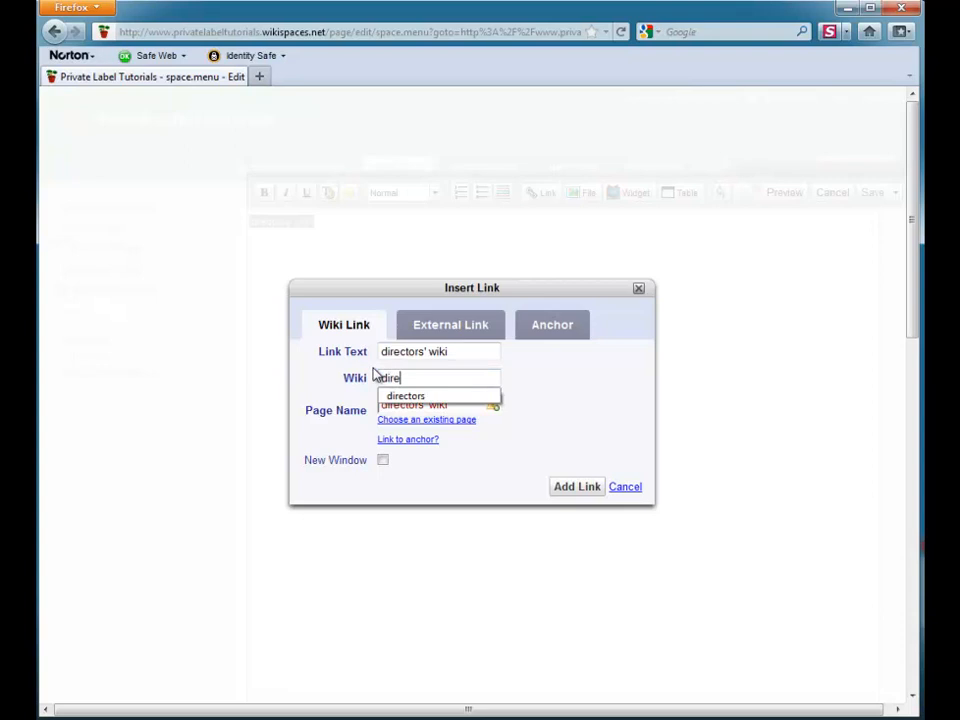
pyautogui.write('ctors')
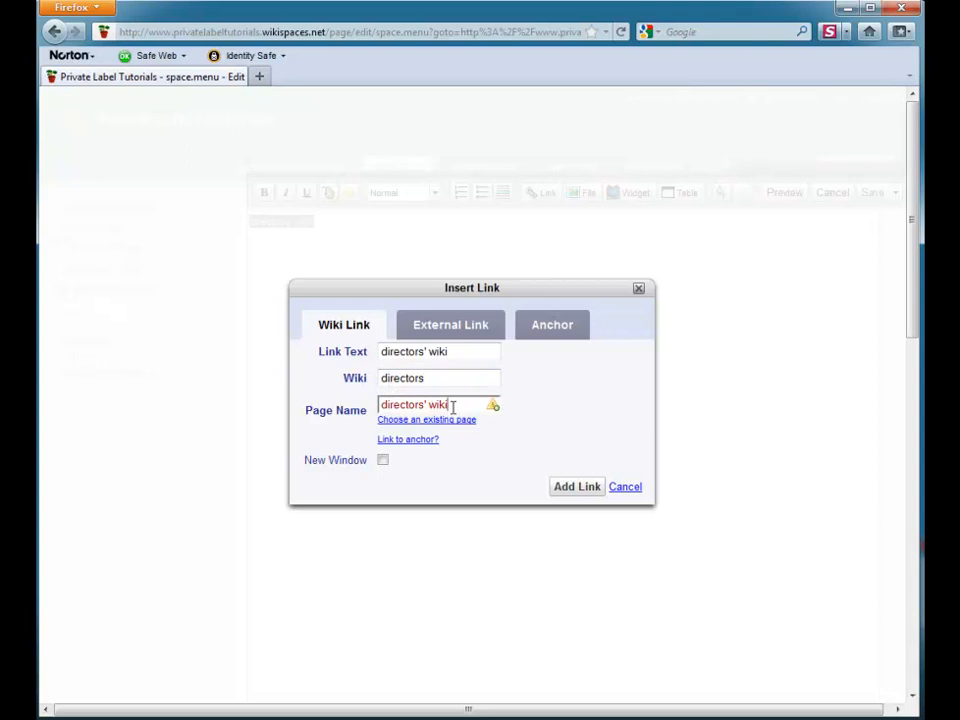
pyautogui.write('rm')
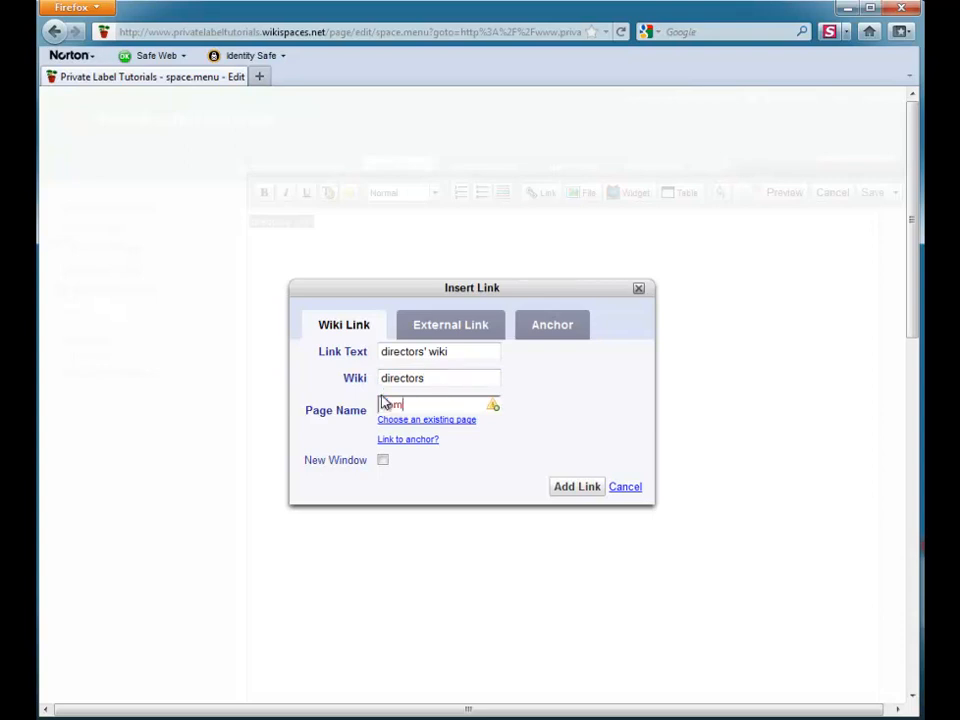
pyautogui.write('home')
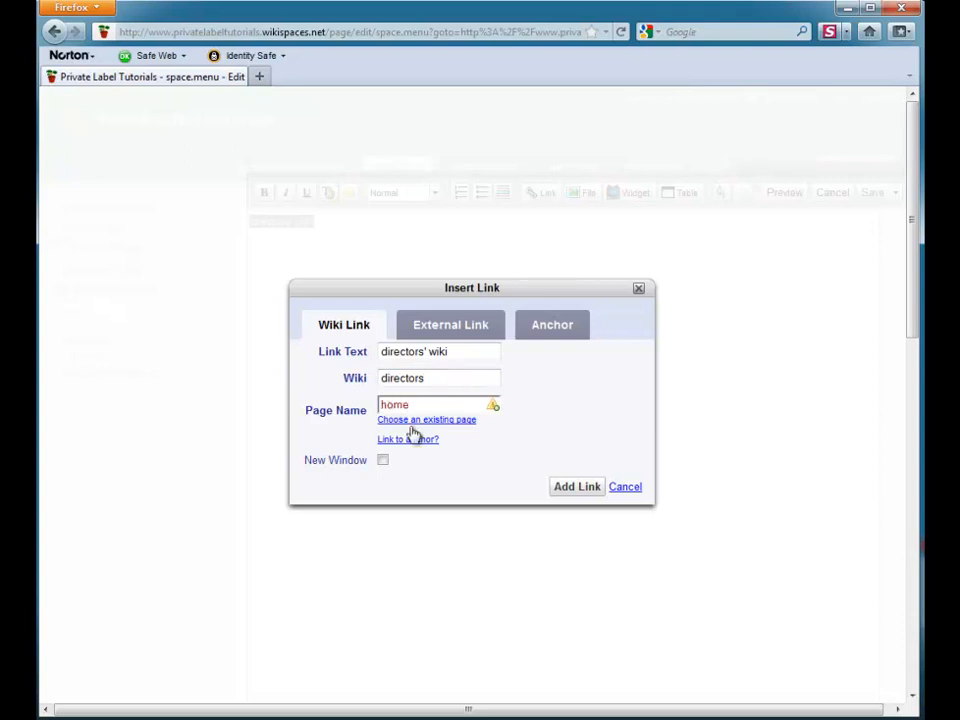
pyautogui.click(576, 486)
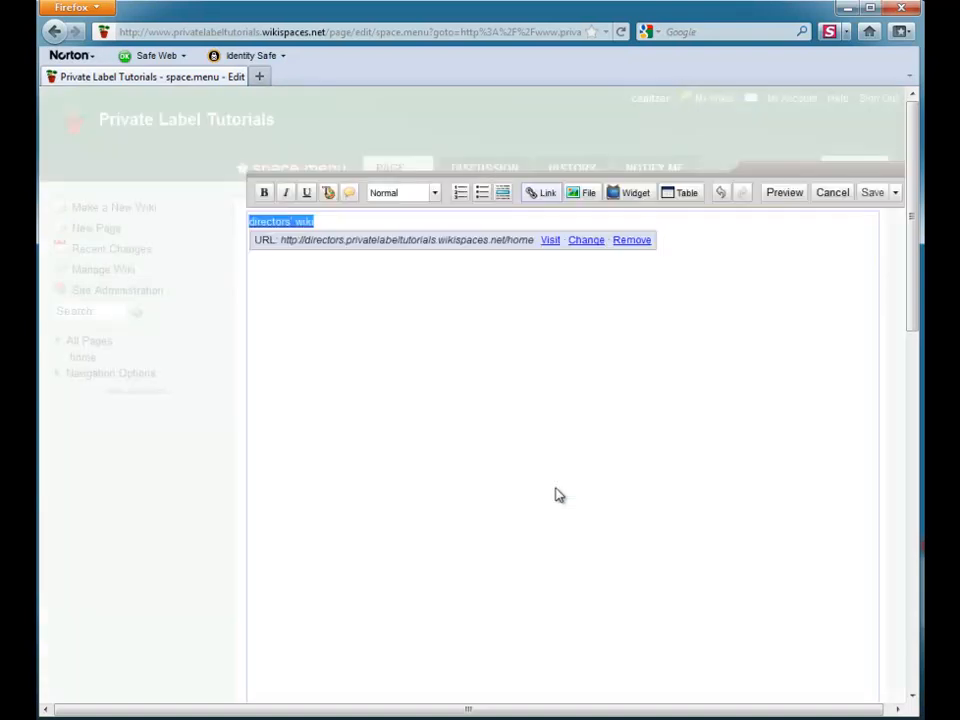
pyautogui.moveTo(858, 366)
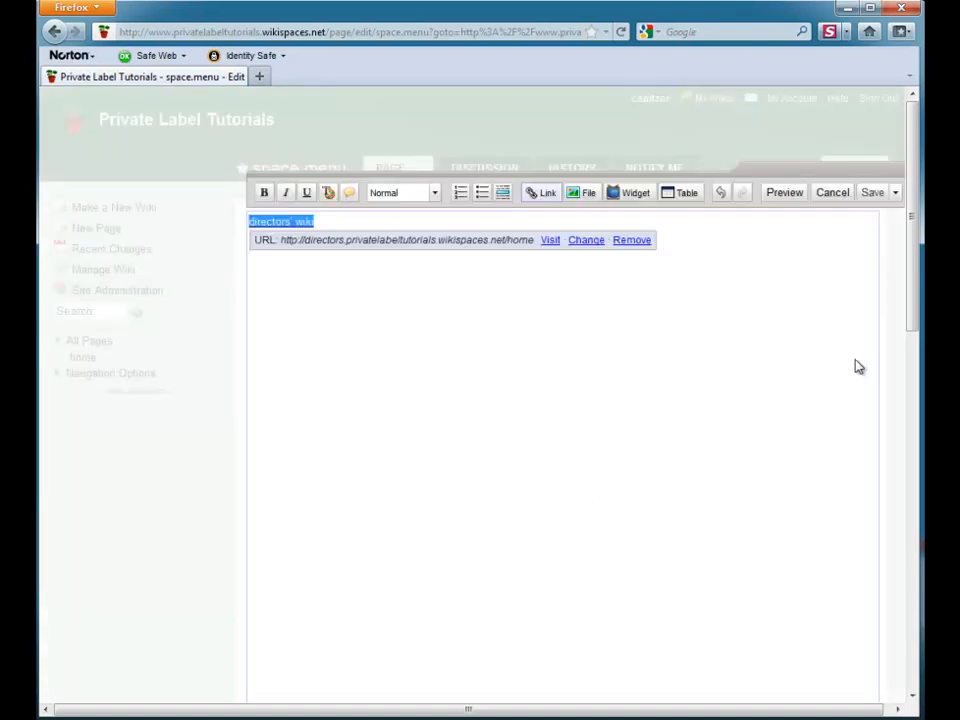
# Save the navigation and follow the new "directors' wiki" sidebar link
pyautogui.click(871, 192)
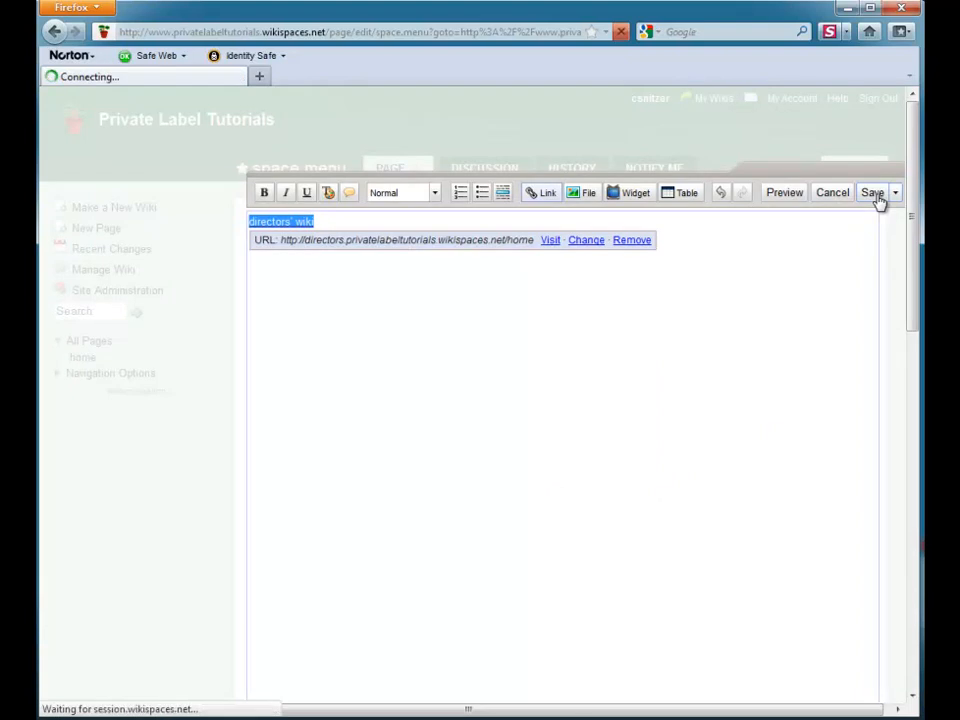
pyautogui.click(870, 192)
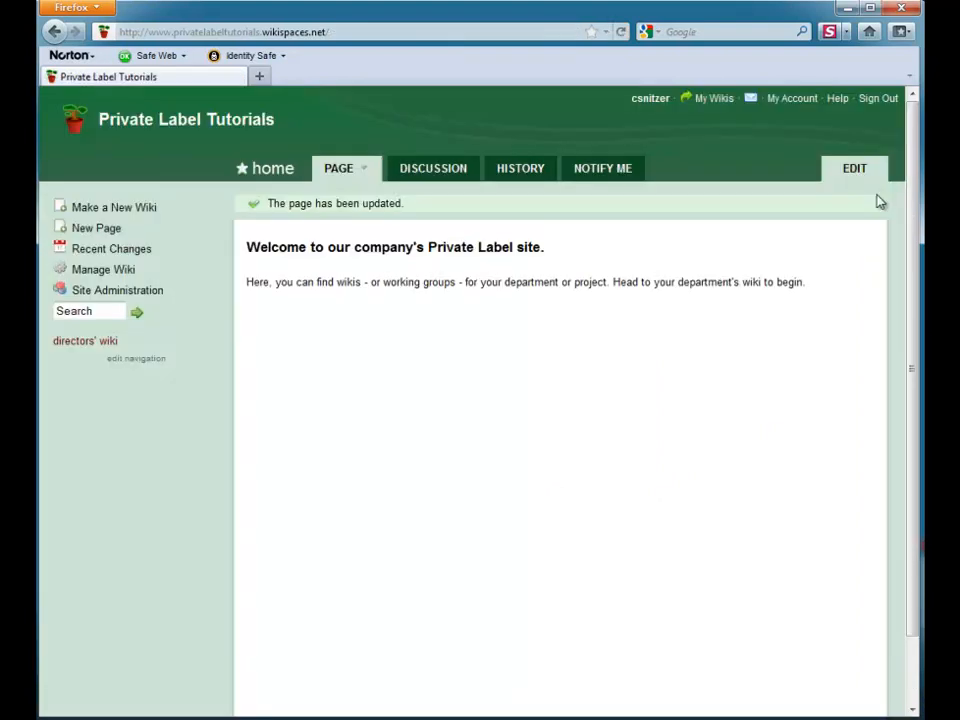
pyautogui.moveTo(167, 356)
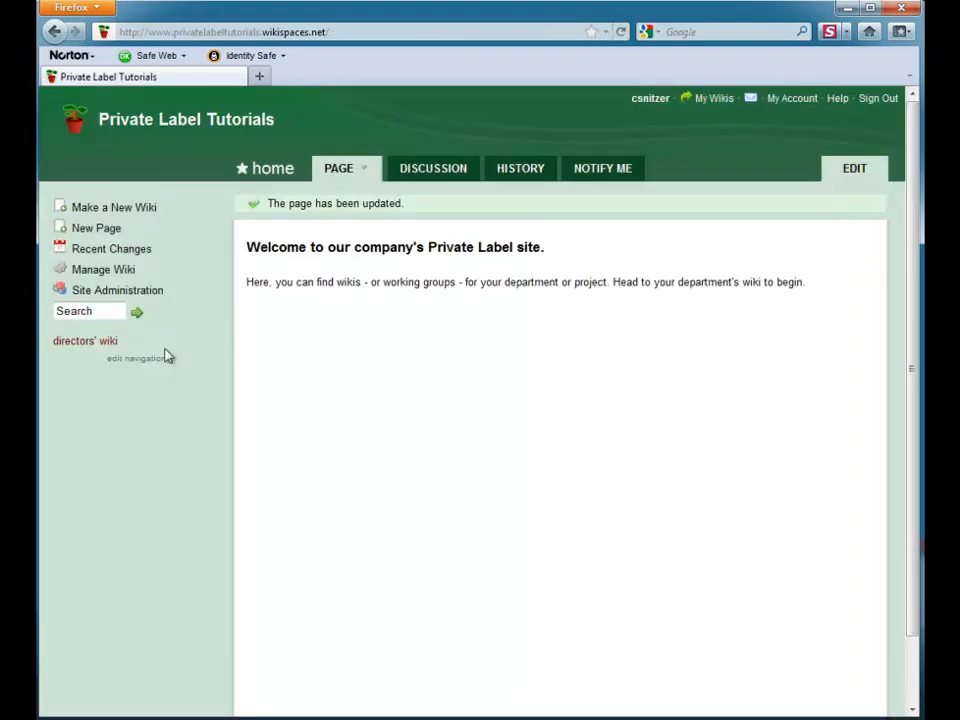
pyautogui.click(85, 341)
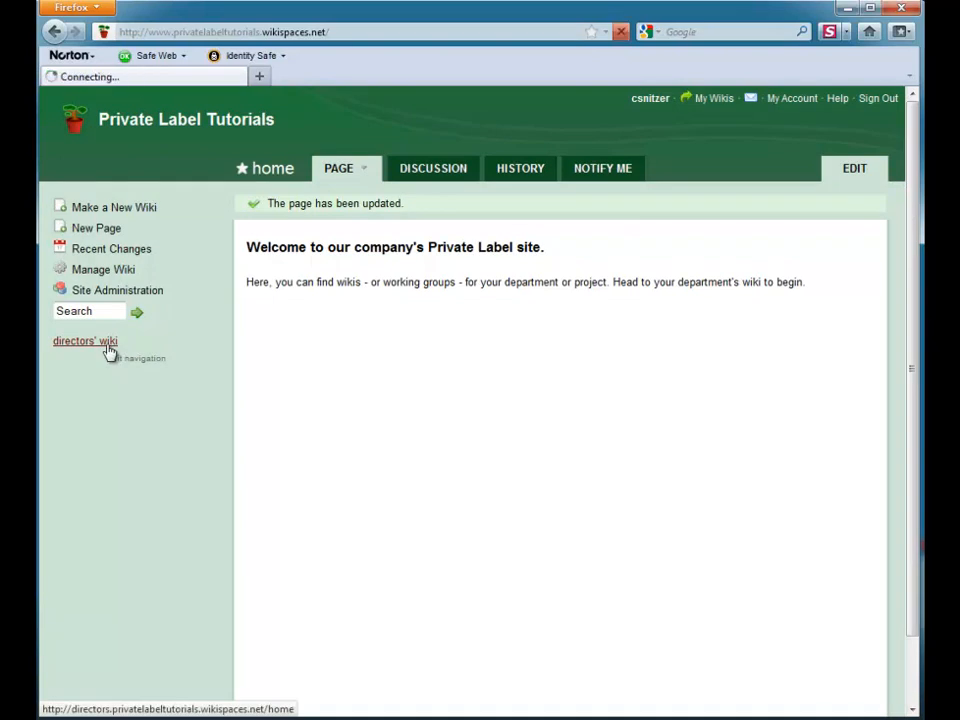
# From the directors wiki, return to Private Label Tutorials via the My Wikis list
pyautogui.click(84, 340)
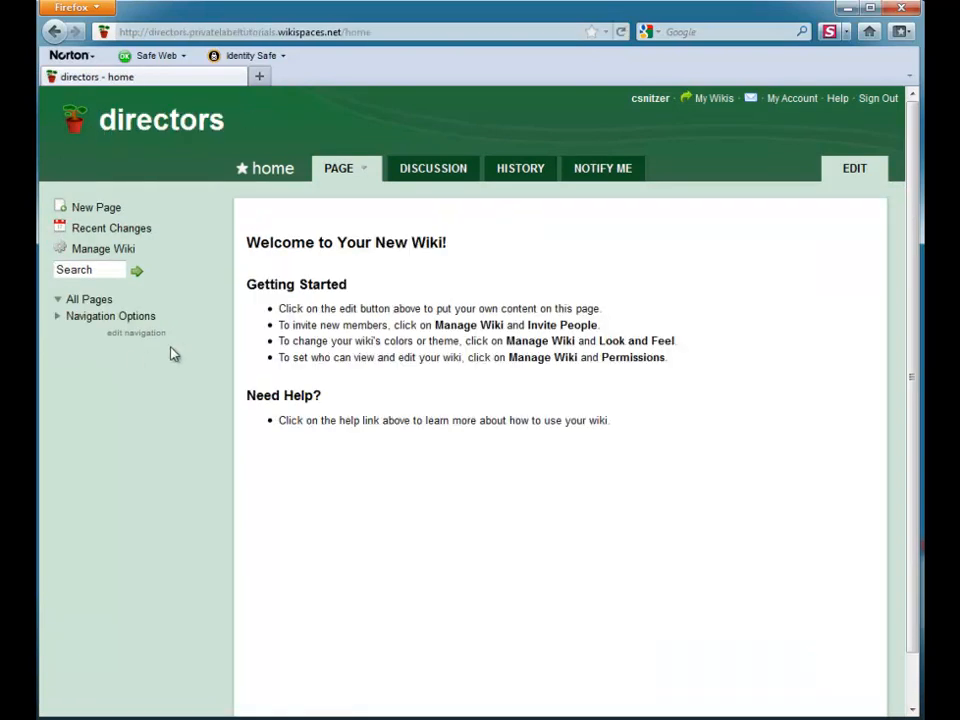
pyautogui.moveTo(161, 120)
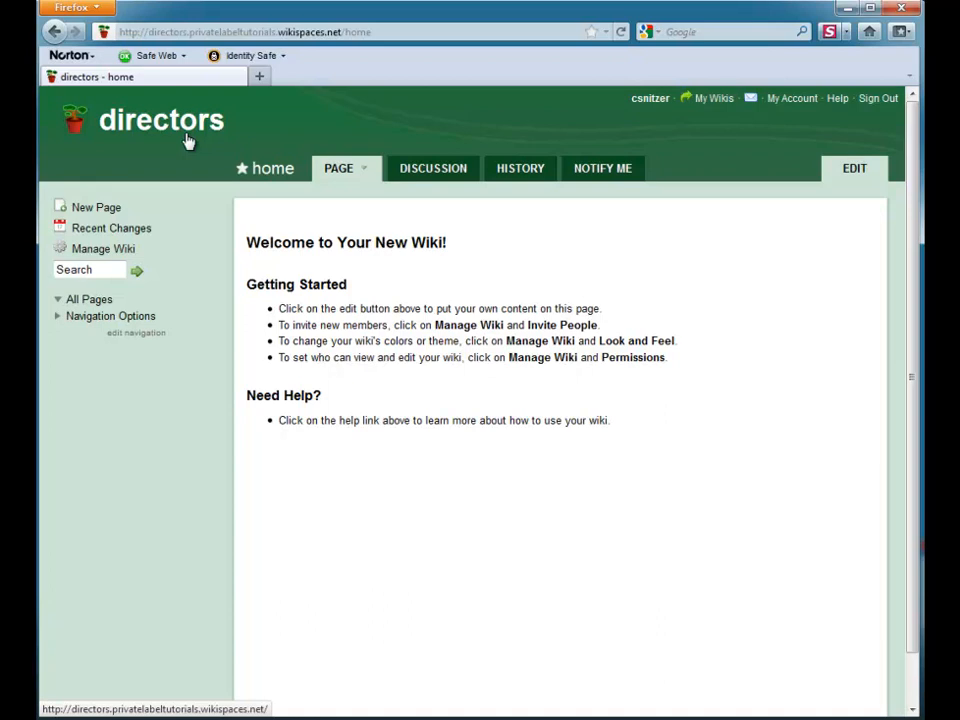
pyautogui.moveTo(290, 165)
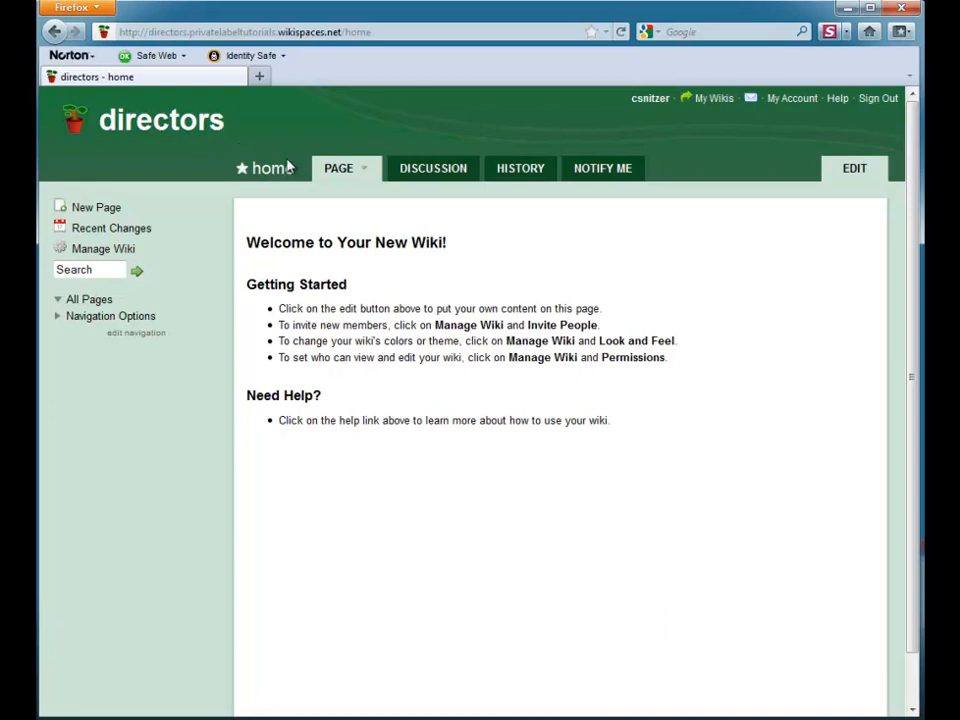
pyautogui.click(713, 98)
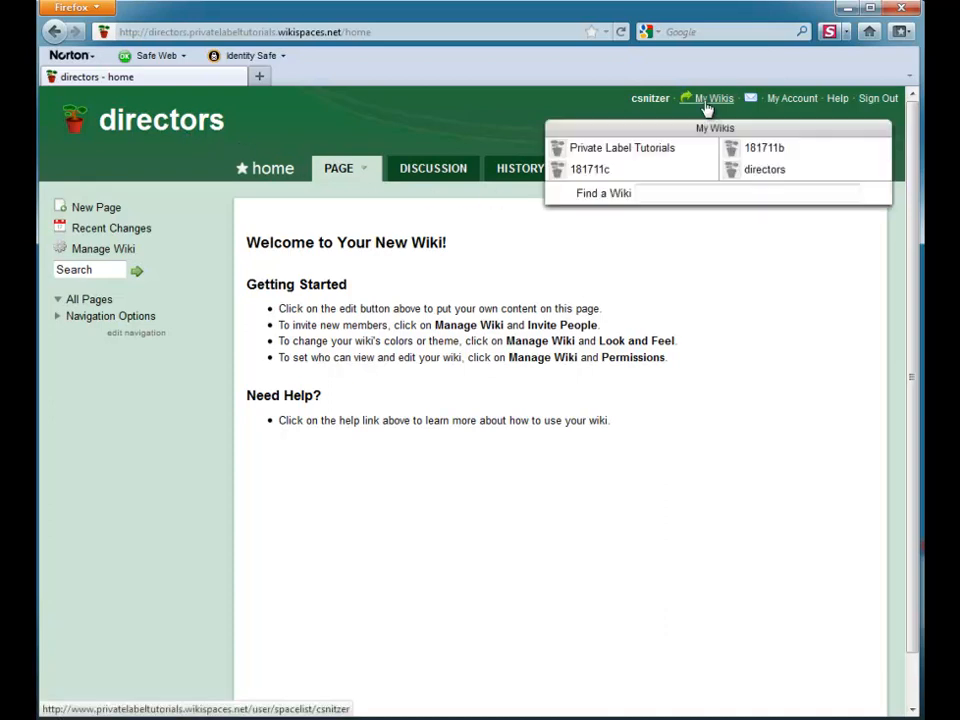
pyautogui.click(621, 147)
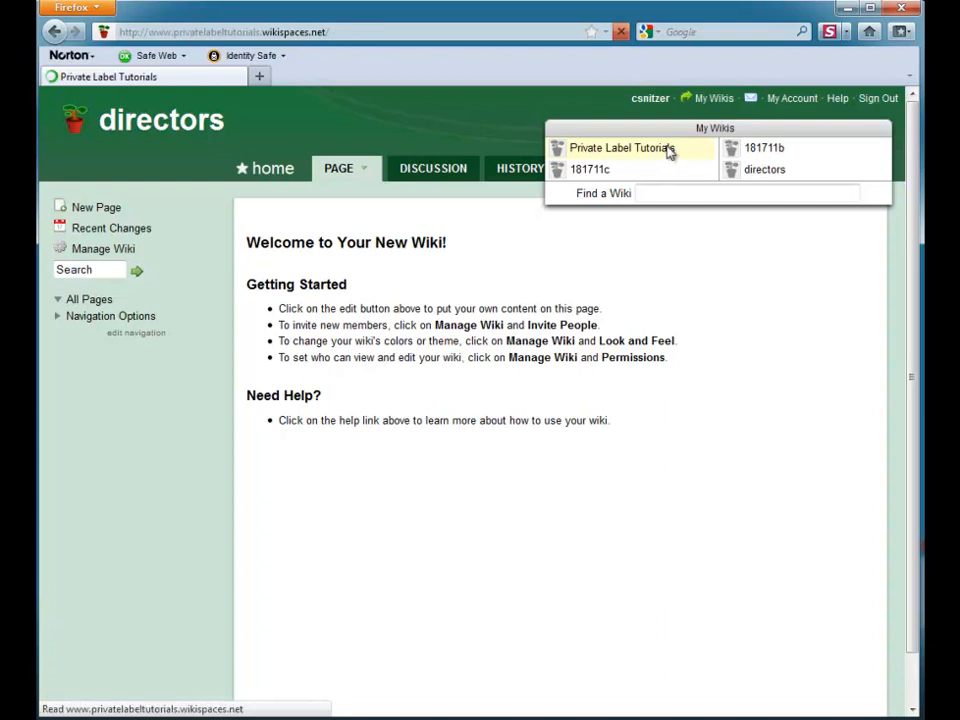
pyautogui.click(621, 148)
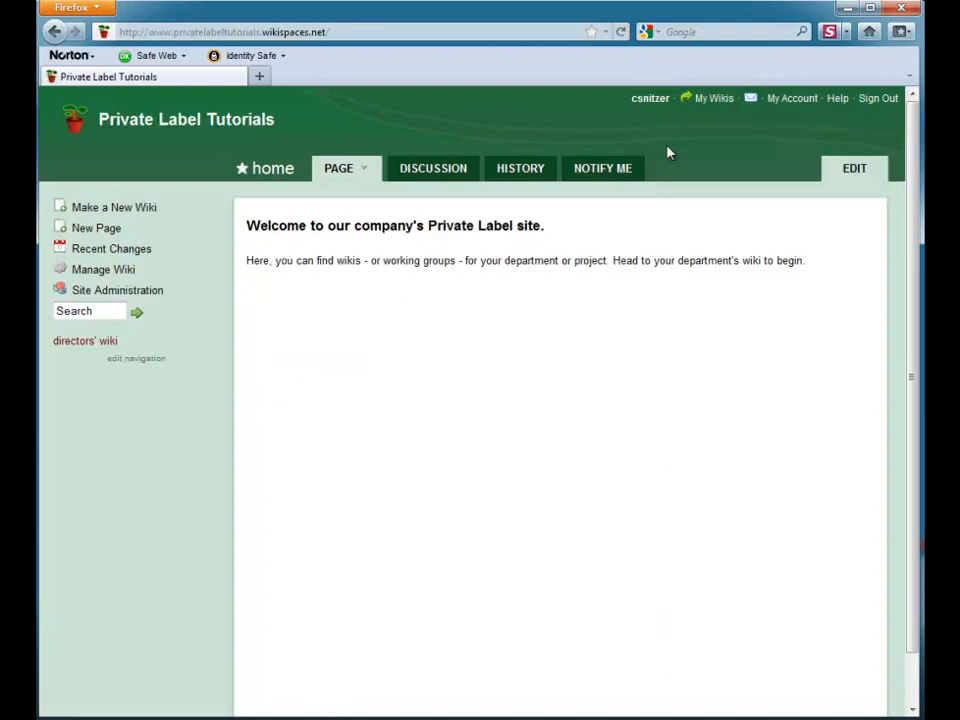